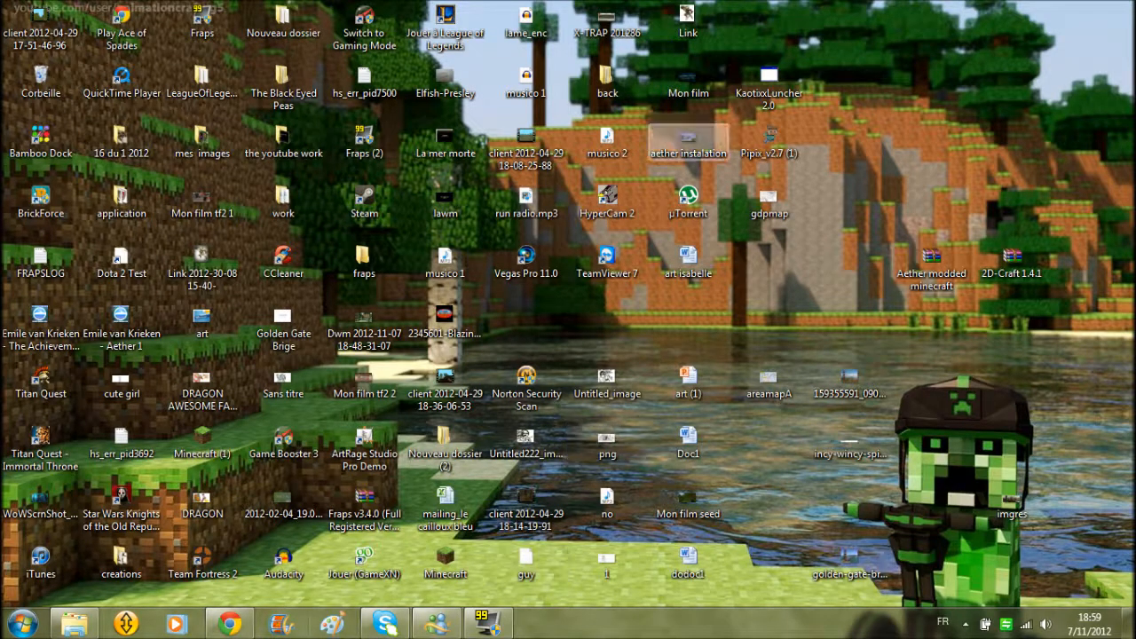
# Select the Pipix v2 installer icon on the crowded desktop.
pyautogui.click(769, 142)
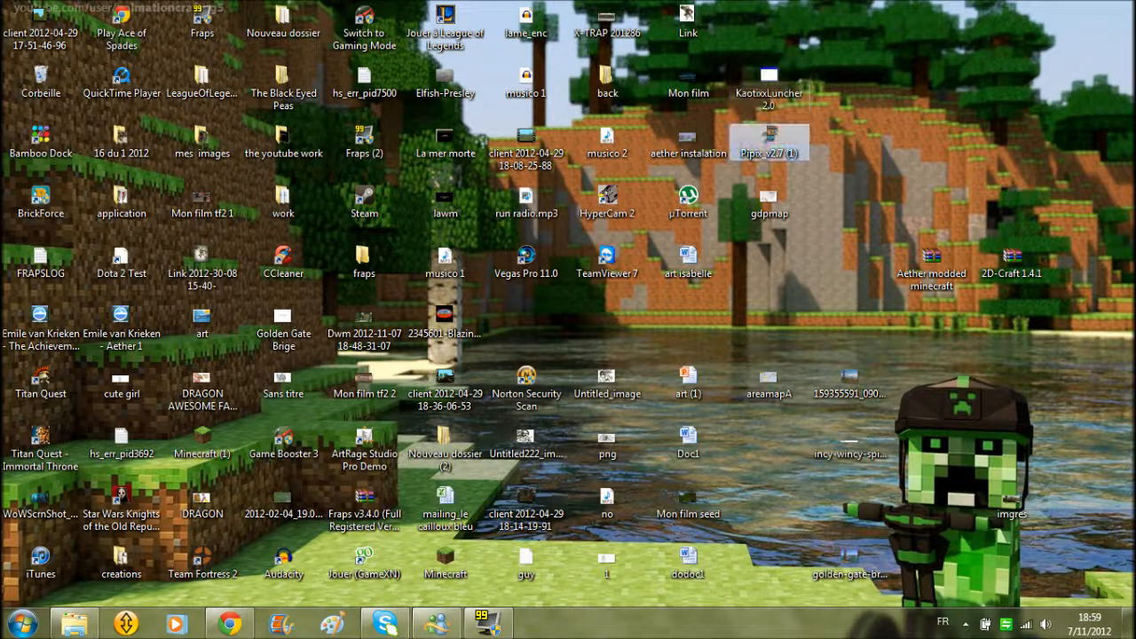
# Launch the Pipix v2.7 installer and reposition its window on the desktop.
pyautogui.doubleClick(769, 139)
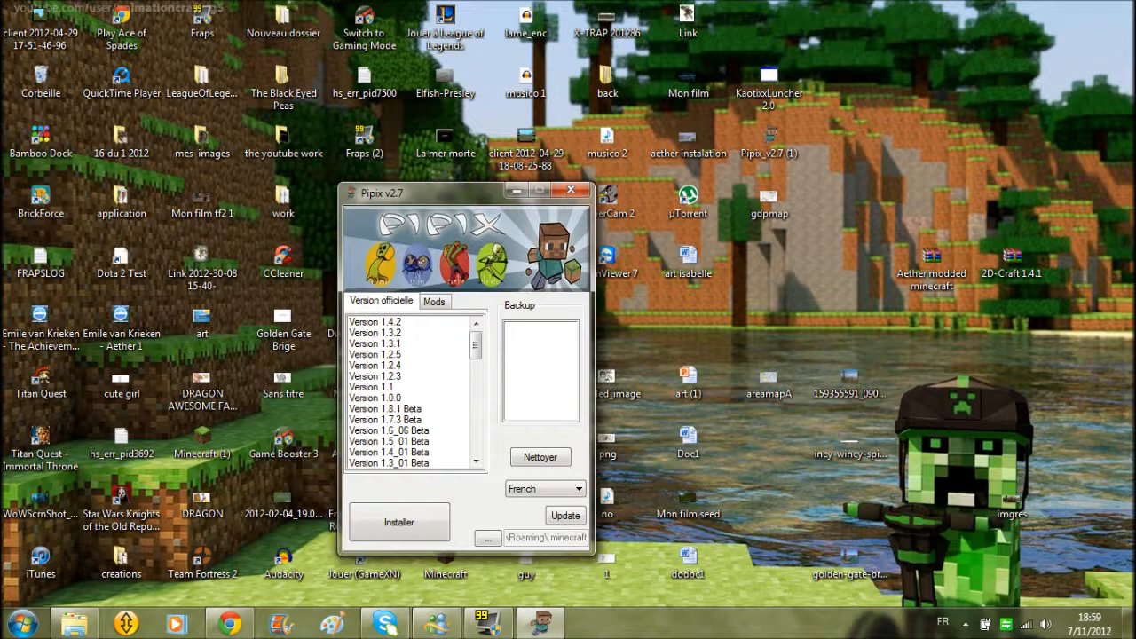
pyautogui.moveTo(444, 191); pyautogui.dragTo(728, 163)
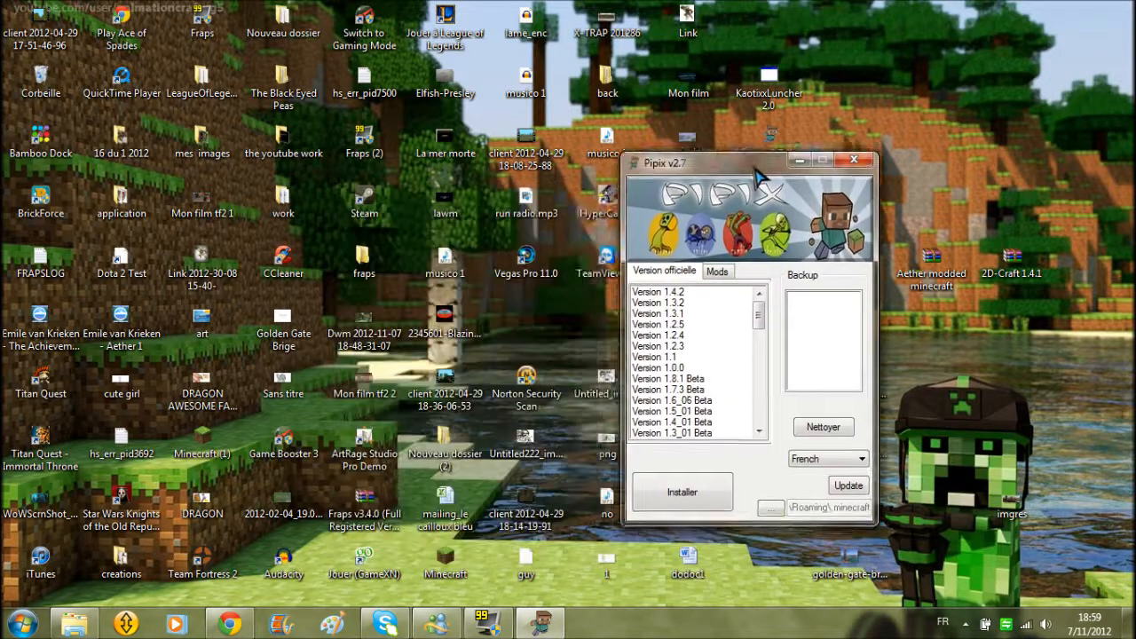
pyautogui.moveTo(749, 159); pyautogui.dragTo(639, 133)
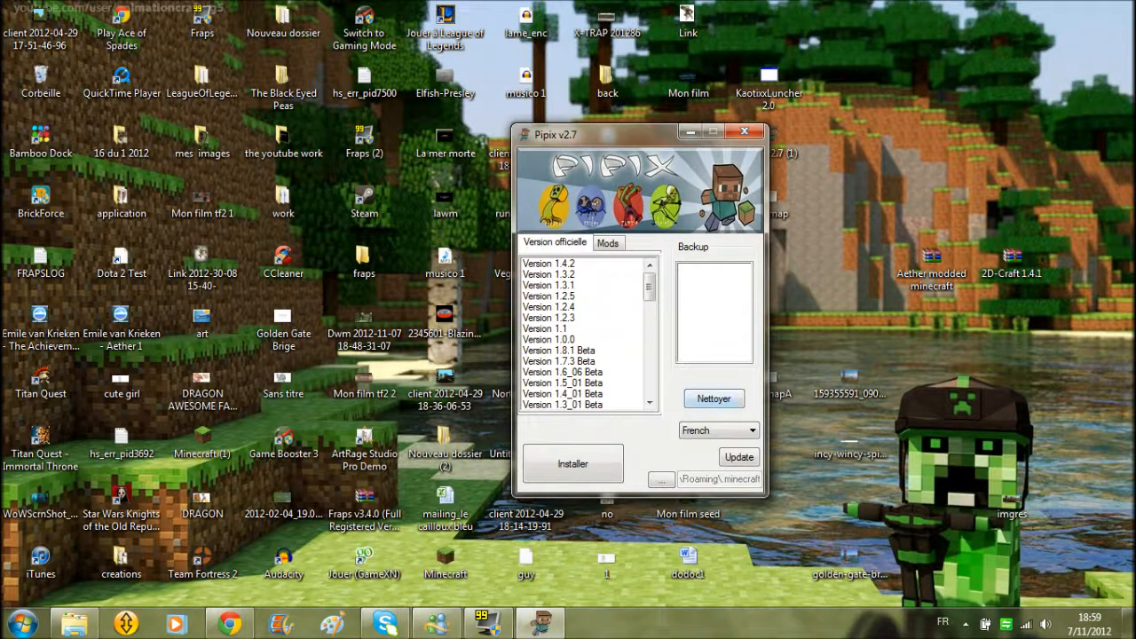
pyautogui.moveTo(713, 398)
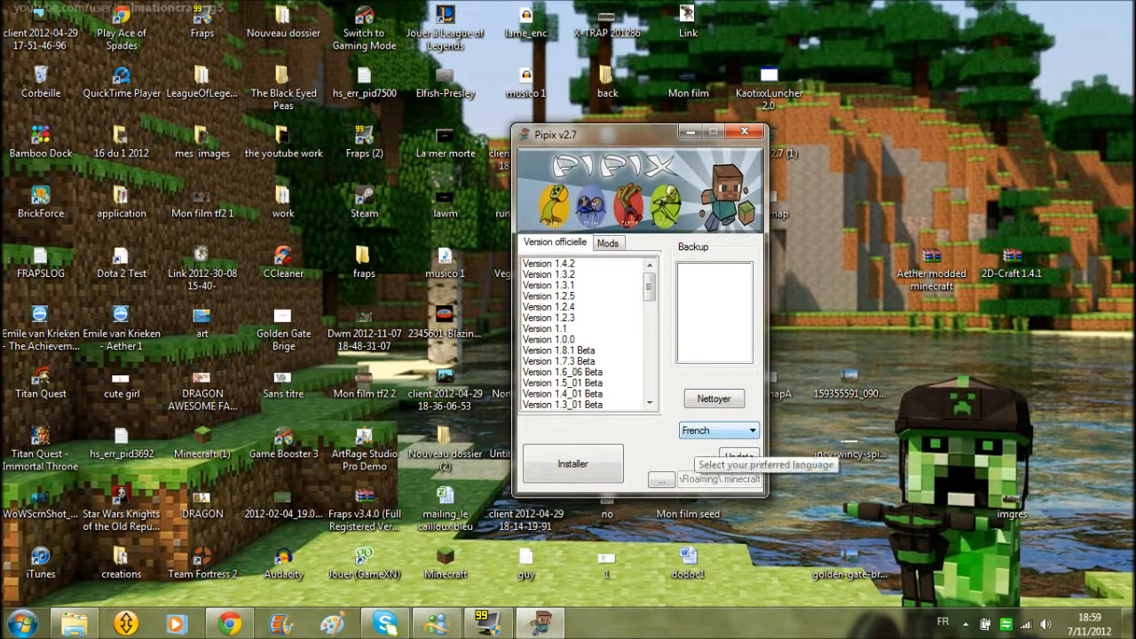
# Change the interface language from French to English via the bottom-right dropdown.
pyautogui.click(749, 432)
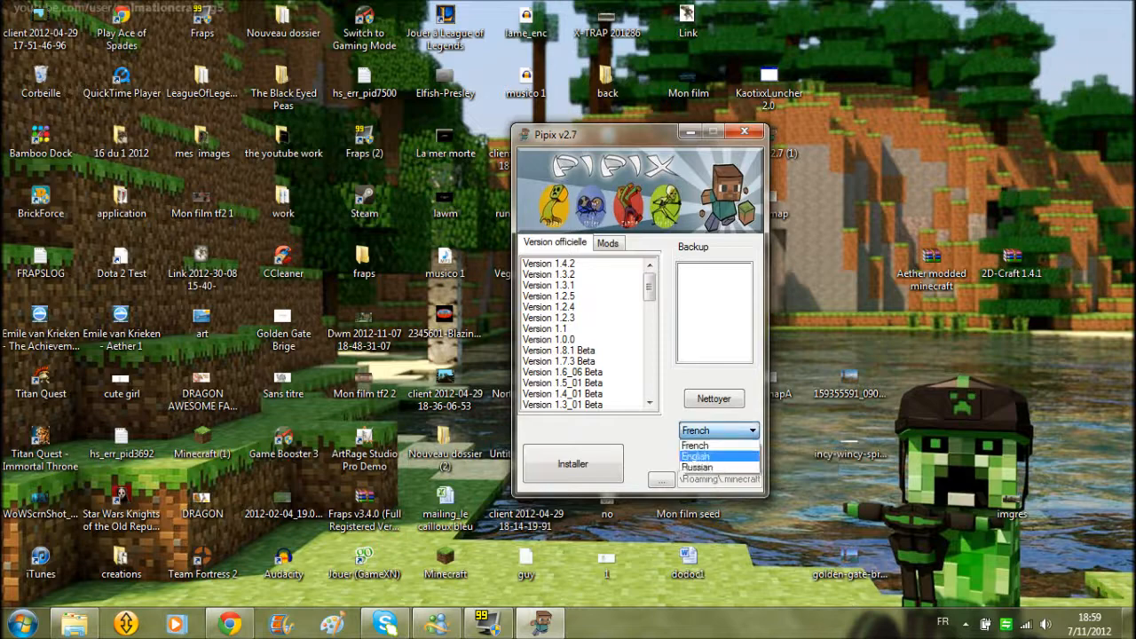
pyautogui.click(696, 444)
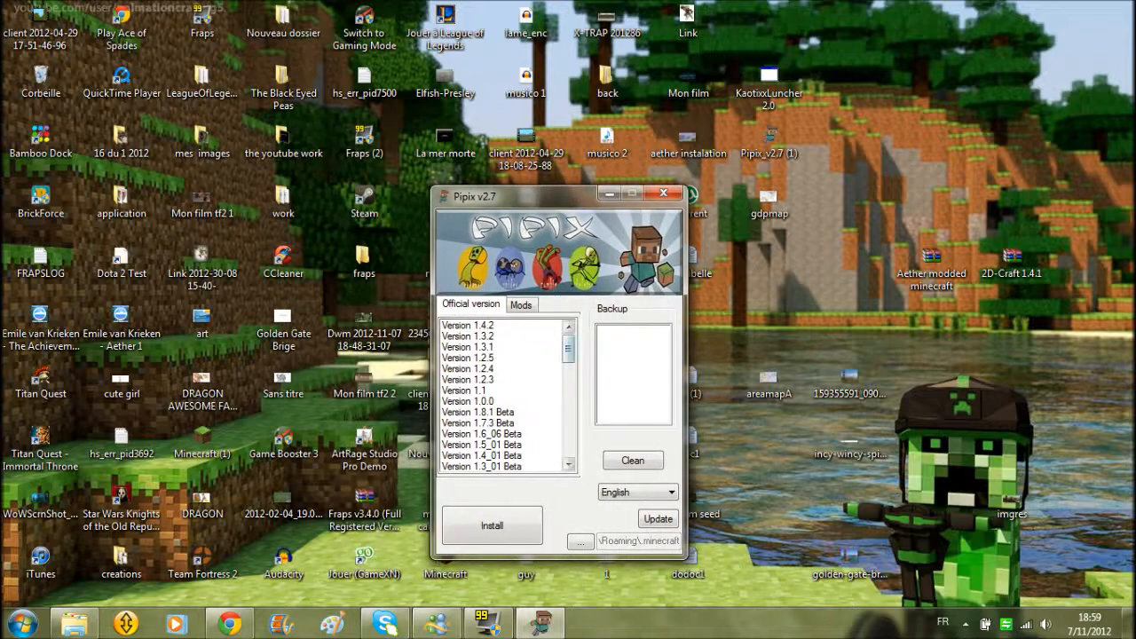
# Browse the official version list, then the Mods tab listing TNT Mod, Zeppelin and Zombe's modpack.
pyautogui.scroll(-3)
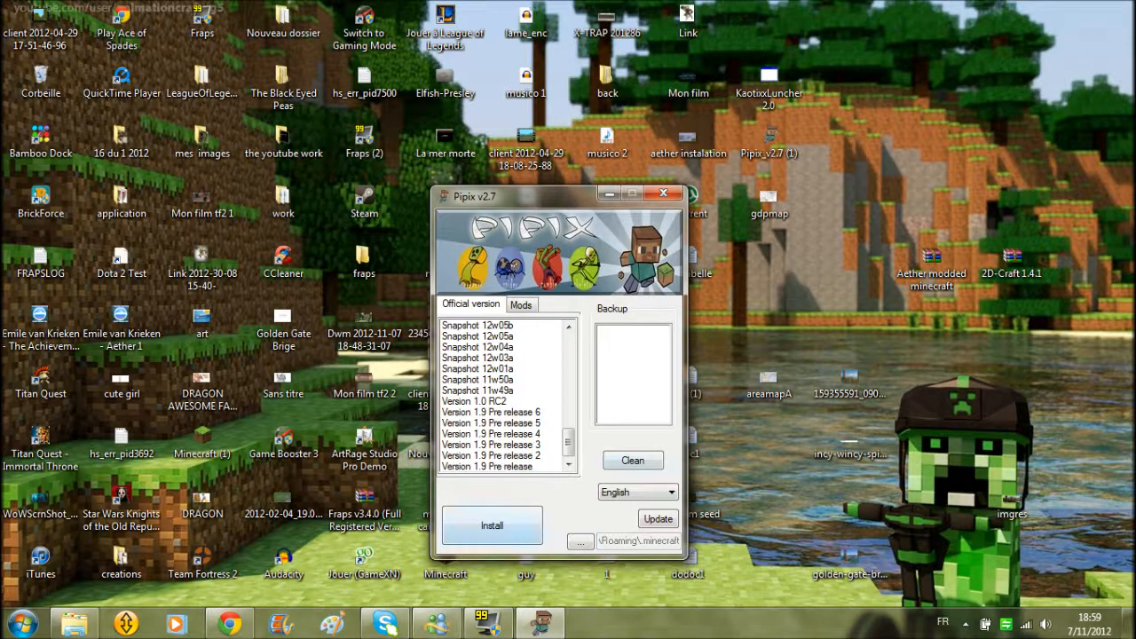
pyautogui.click(522, 305)
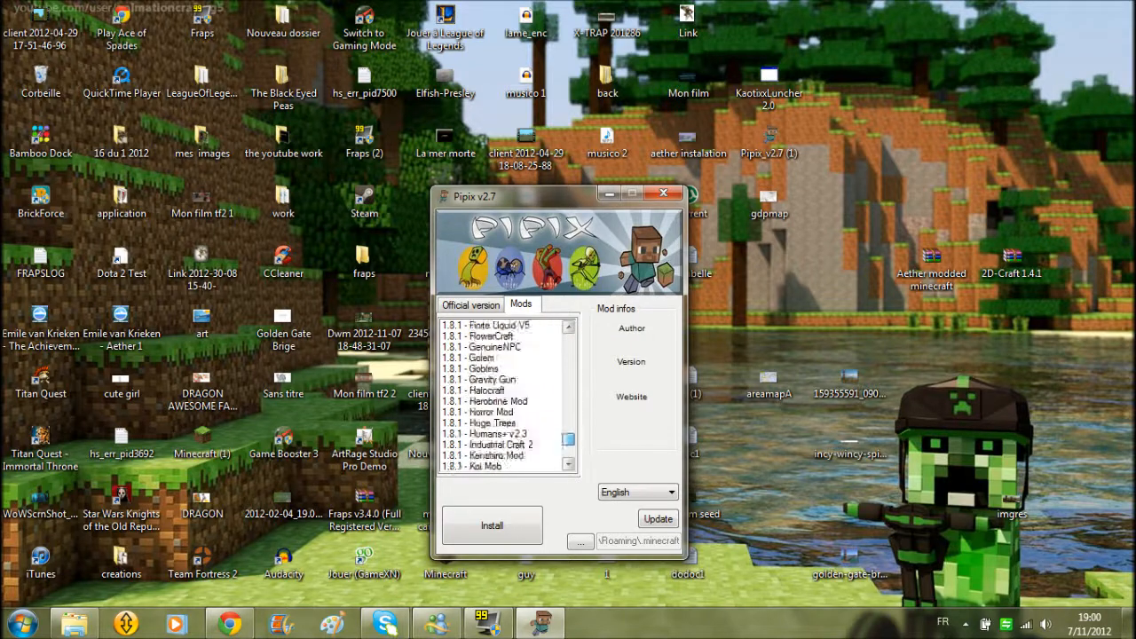
pyautogui.scroll(-3)
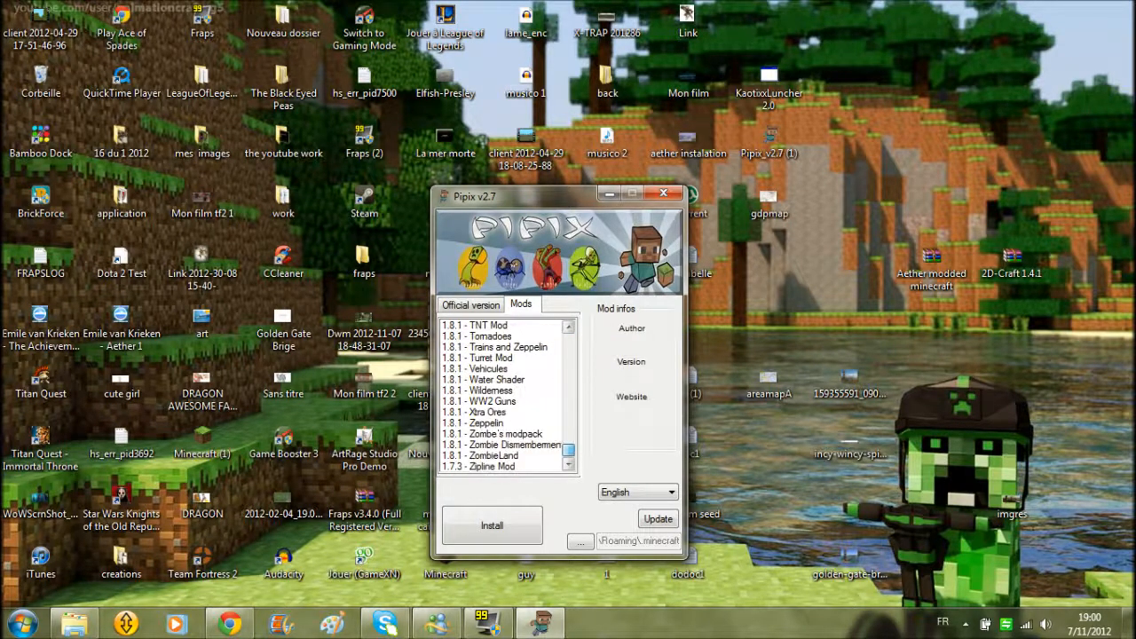